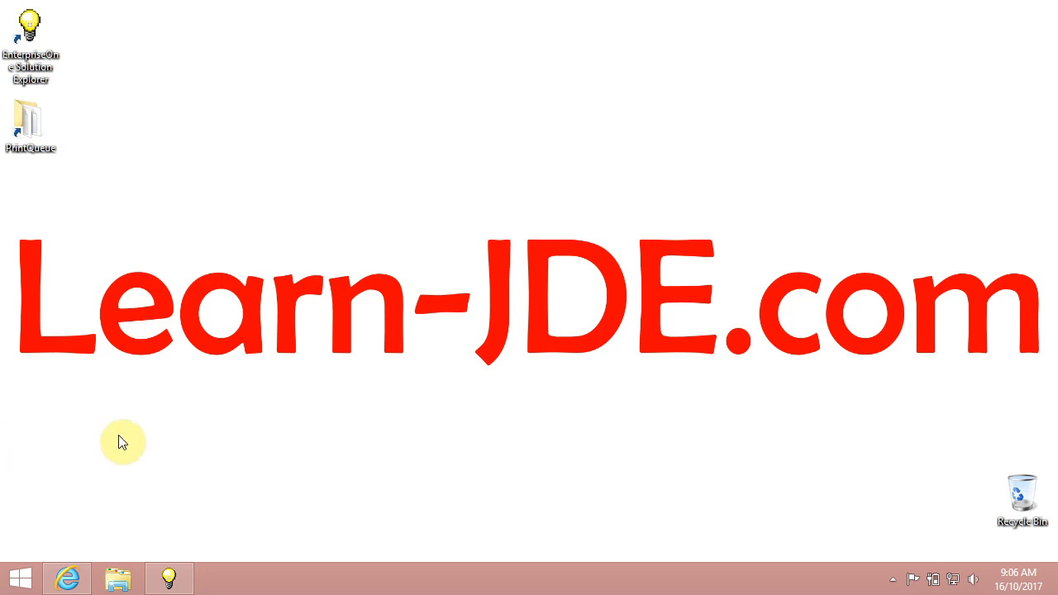
{"action": "mouse_move", "coordinate": [302, 471]}
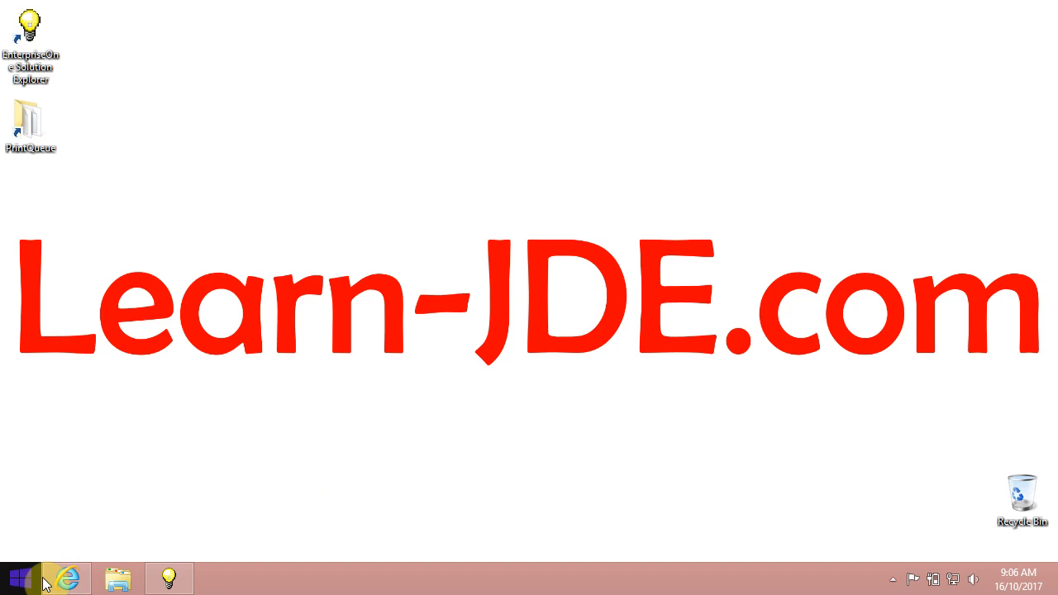
- Bring the Internet Explorer window with the JD Edwards 9.2 home page to the front
{"action": "left_click", "coordinate": [77, 578]}
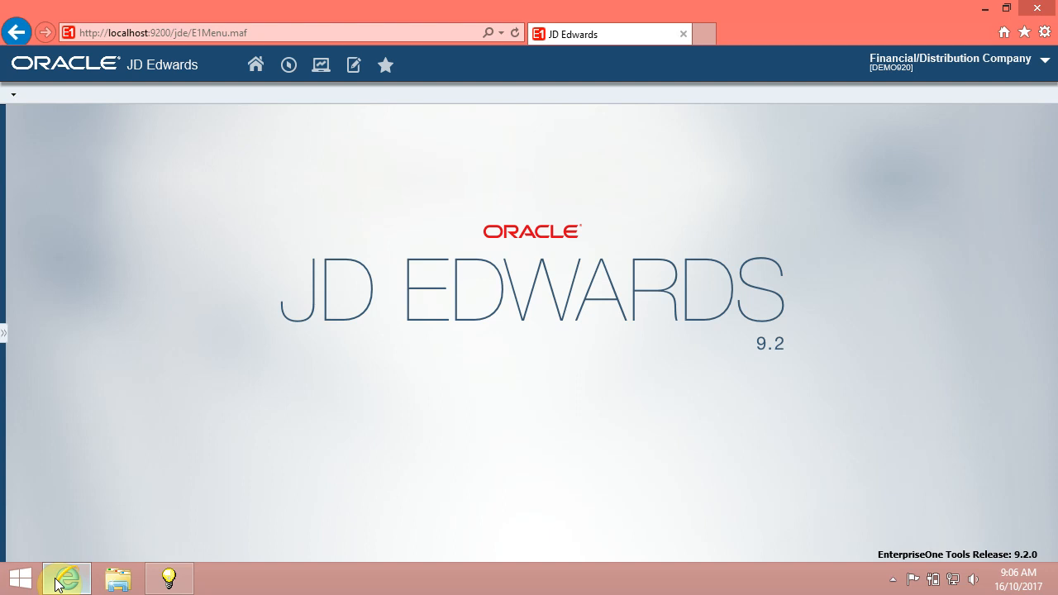
{"action": "mouse_move", "coordinate": [65, 578]}
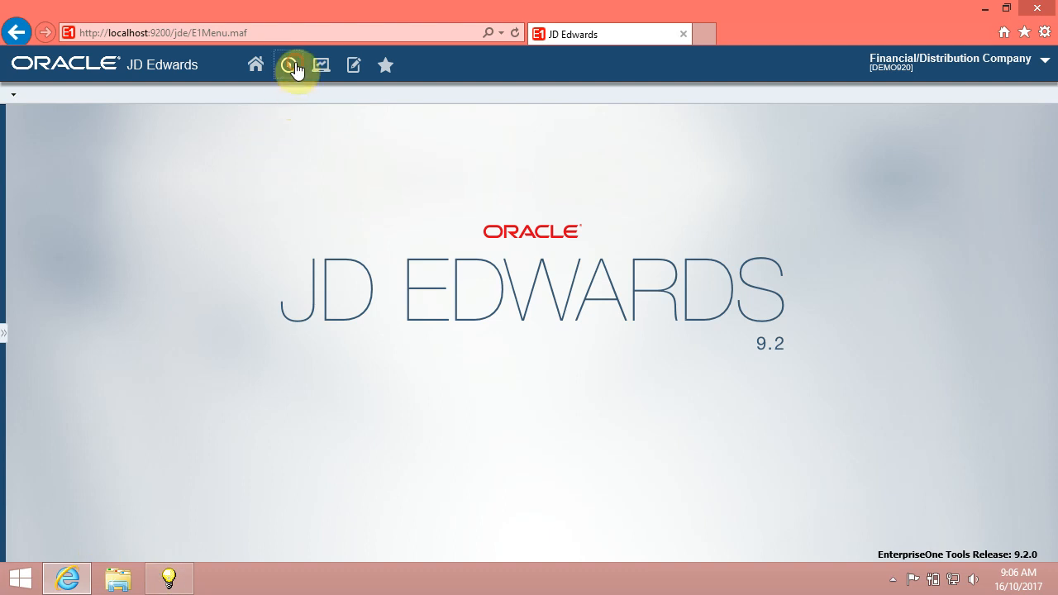
- Open Work With Addresses and clear test values from the Alpha Name filter, leaving it empty
{"action": "left_click", "coordinate": [288, 65]}
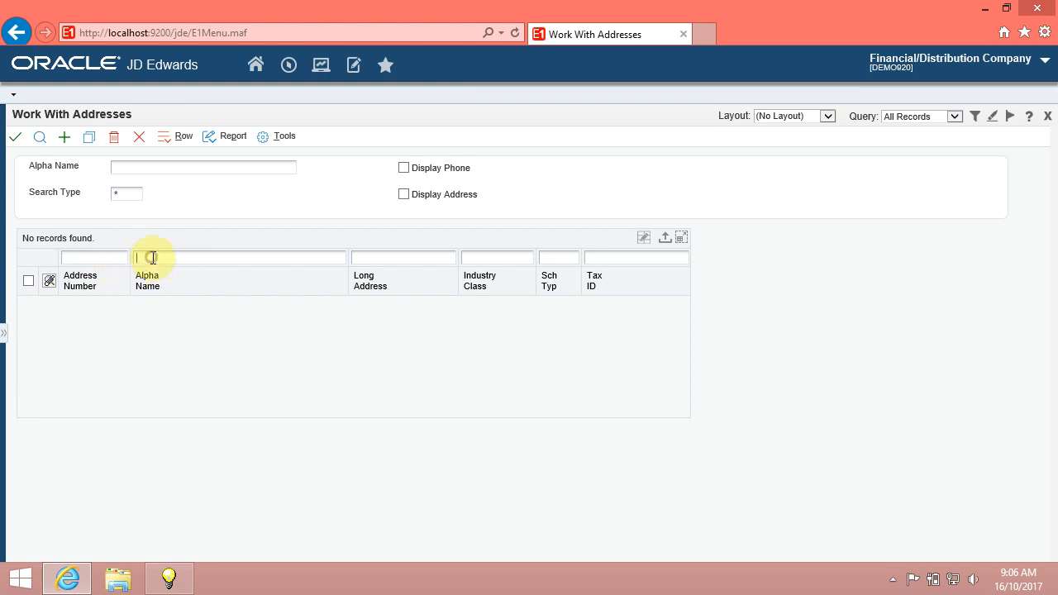
{"action": "mouse_move", "coordinate": [477, 279]}
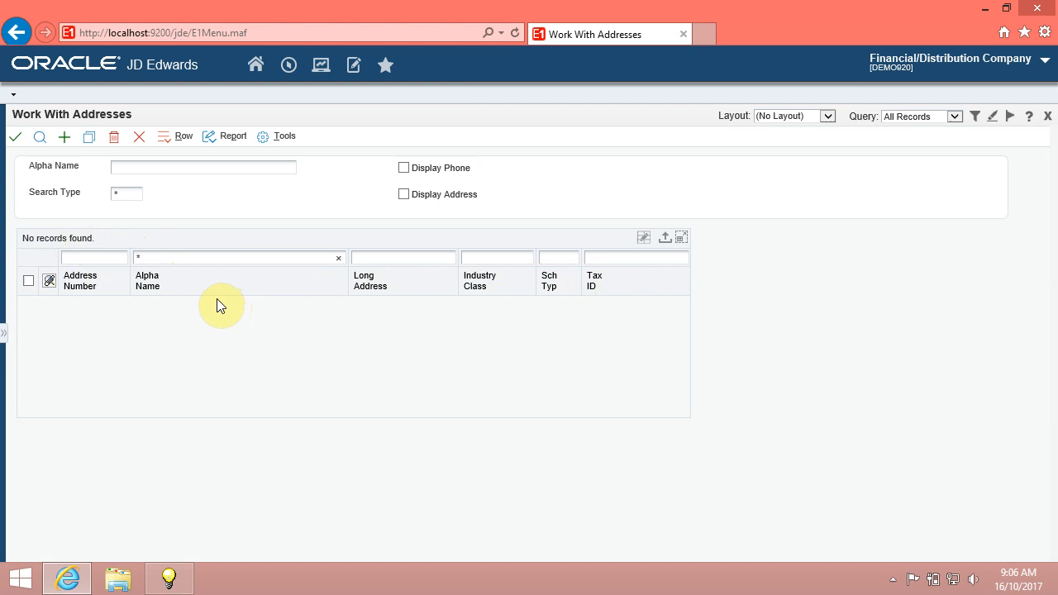
{"action": "left_click", "coordinate": [338, 257]}
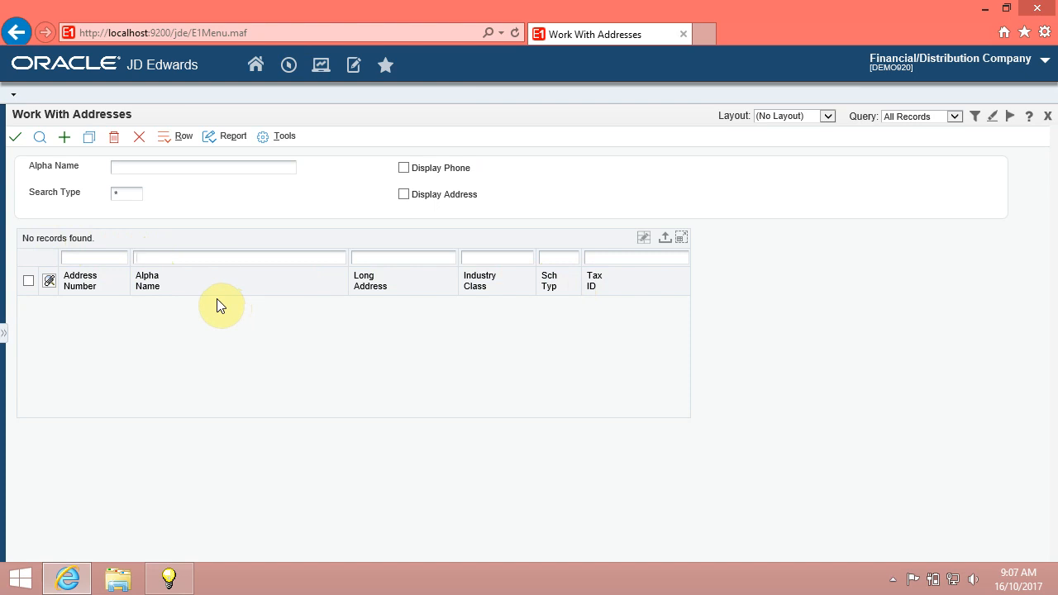
{"action": "left_click", "coordinate": [240, 257]}
{"action": "type", "text": "<"}
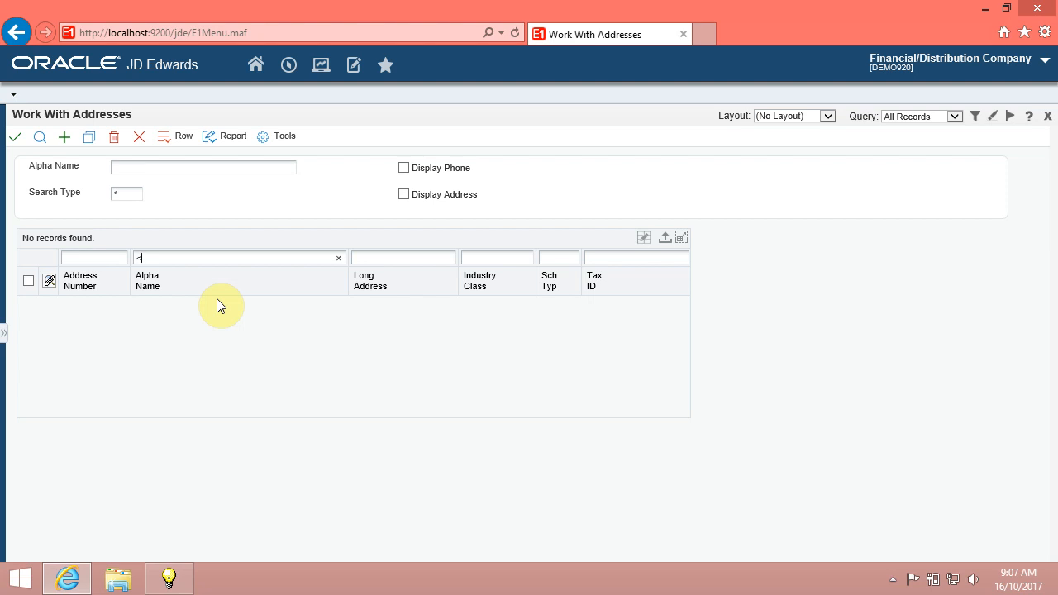
{"action": "left_click", "coordinate": [338, 258]}
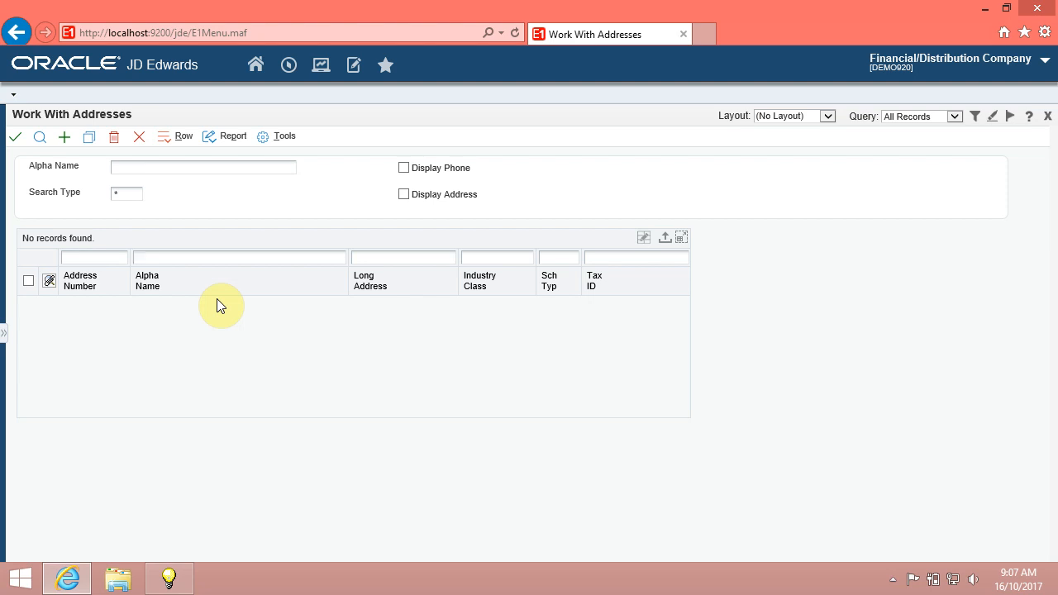
{"action": "left_click", "coordinate": [239, 257]}
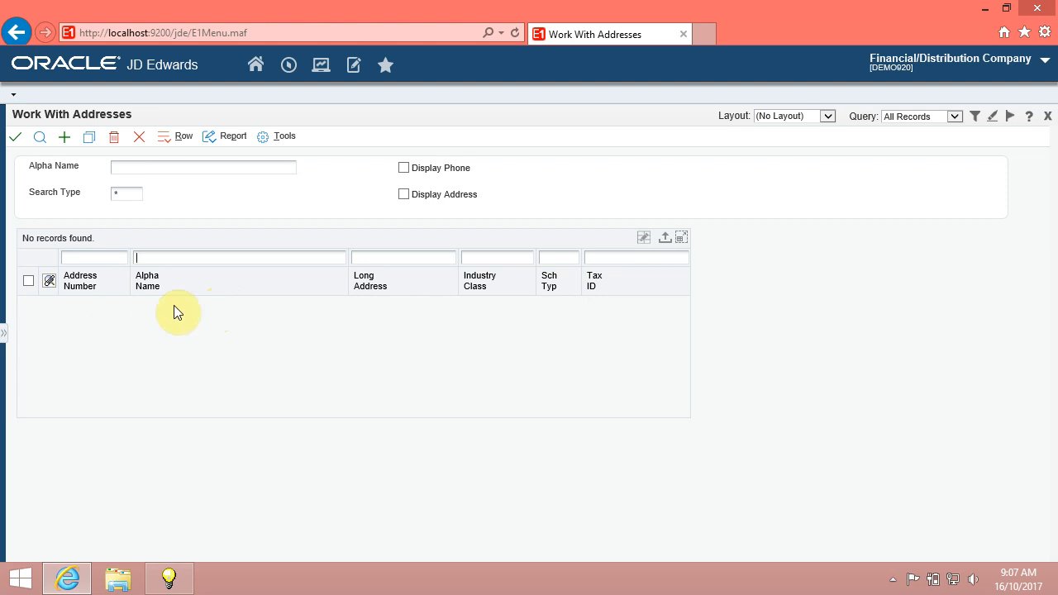
{"action": "mouse_move", "coordinate": [936, 133]}
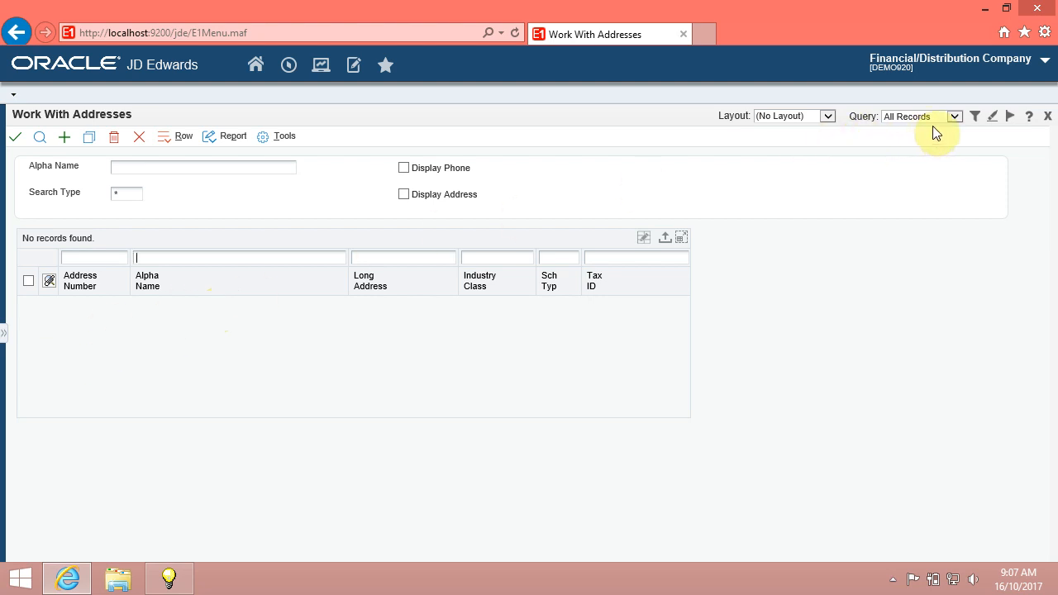
{"action": "mouse_move", "coordinate": [975, 116]}
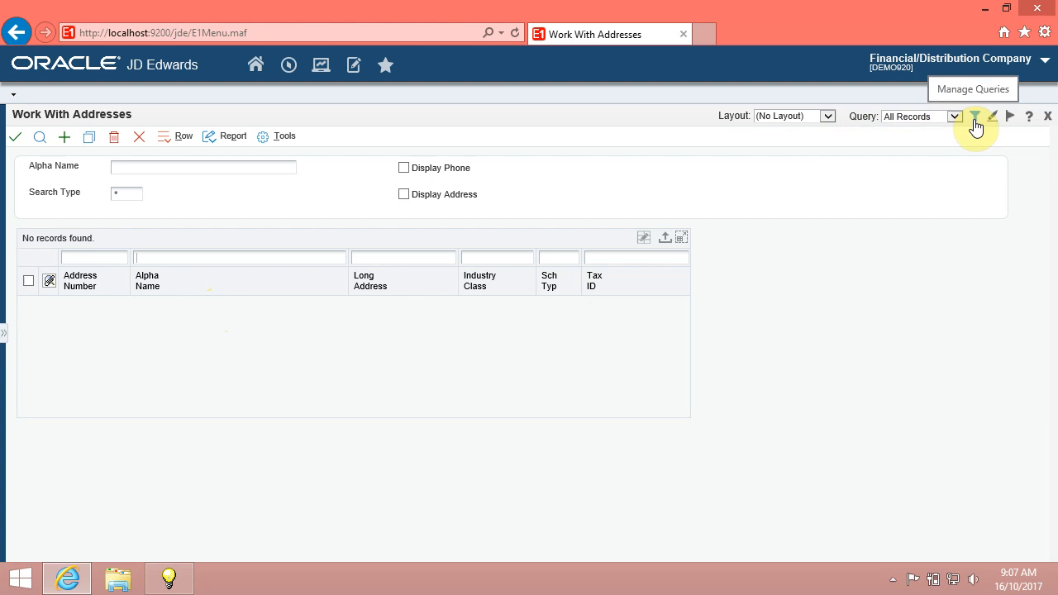
- Open Query Manager and close it again without changing Work With Addresses
{"action": "left_click", "coordinate": [975, 116]}
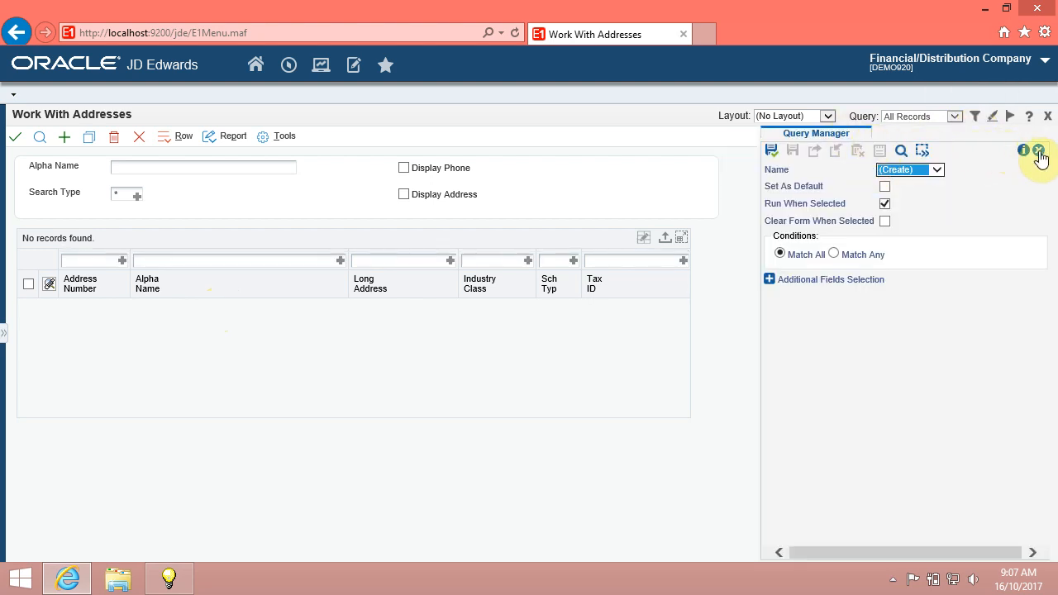
{"action": "left_click", "coordinate": [1038, 151]}
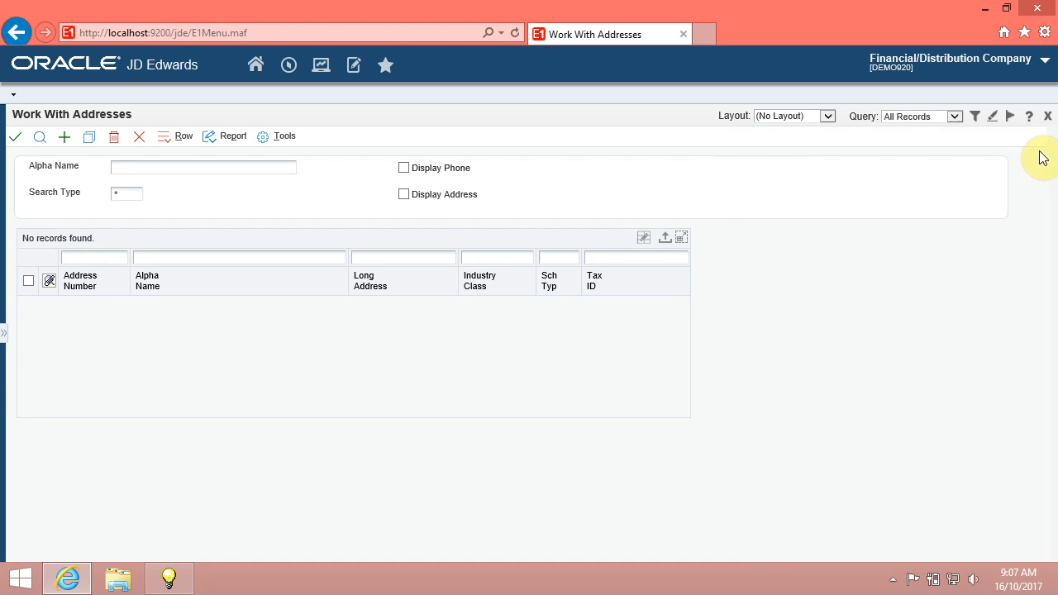
{"action": "mouse_move", "coordinate": [877, 223]}
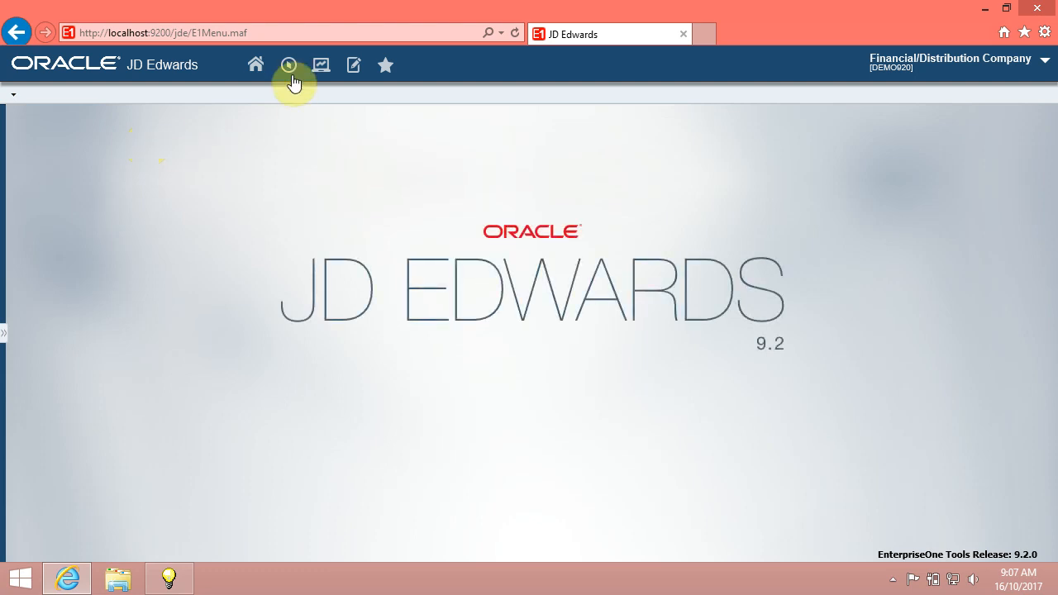
{"action": "left_click", "coordinate": [289, 64]}
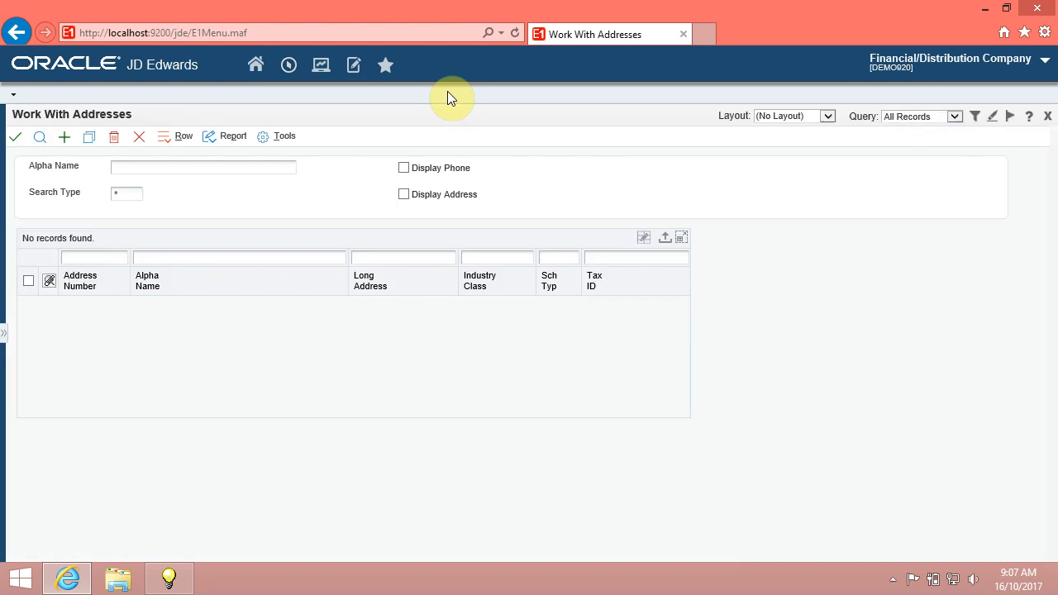
{"action": "mouse_move", "coordinate": [103, 149]}
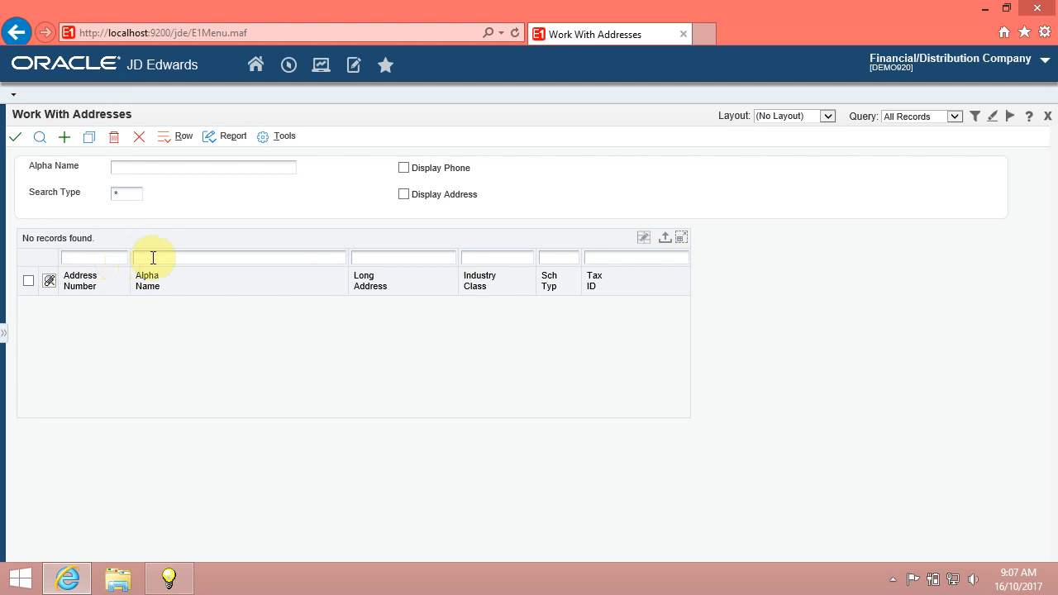
{"action": "mouse_move", "coordinate": [184, 253]}
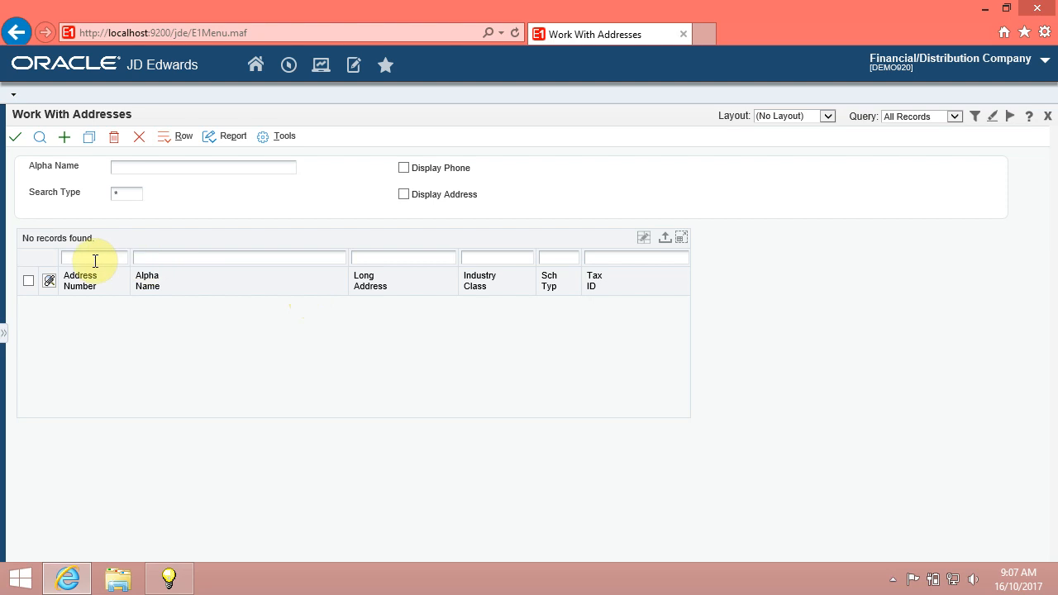
{"action": "mouse_move", "coordinate": [93, 257]}
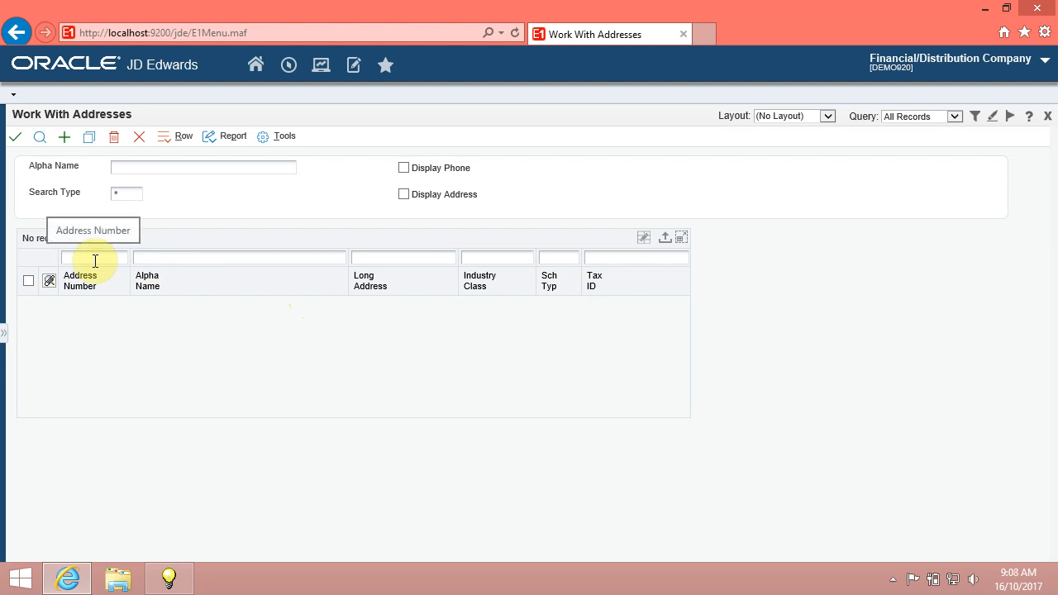
- Filter Address Number by >7000 and find records, starting with European Motors
{"action": "left_click", "coordinate": [93, 257]}
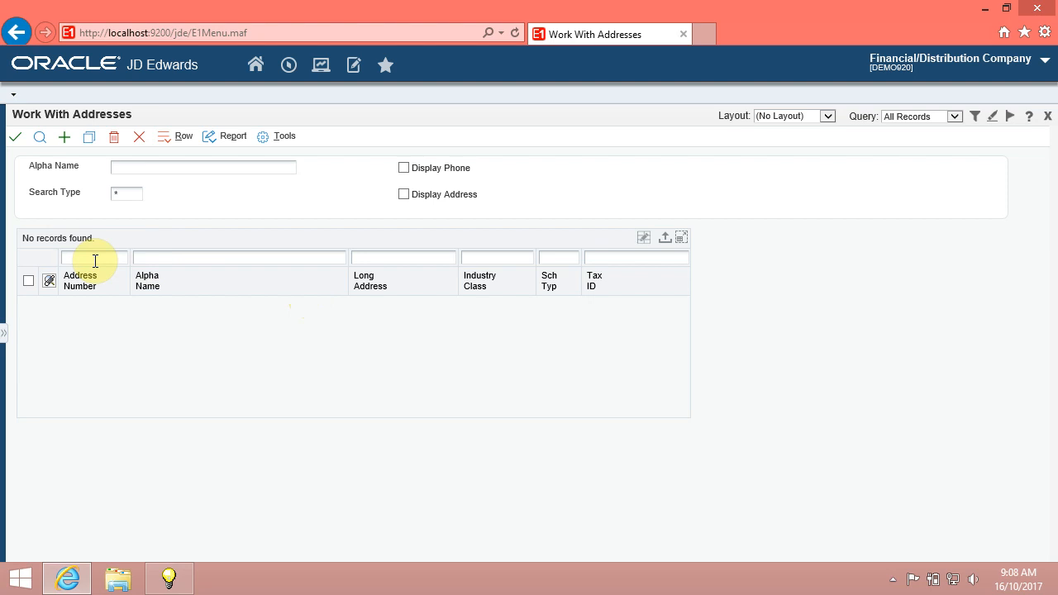
{"action": "type", "text": ">7000"}
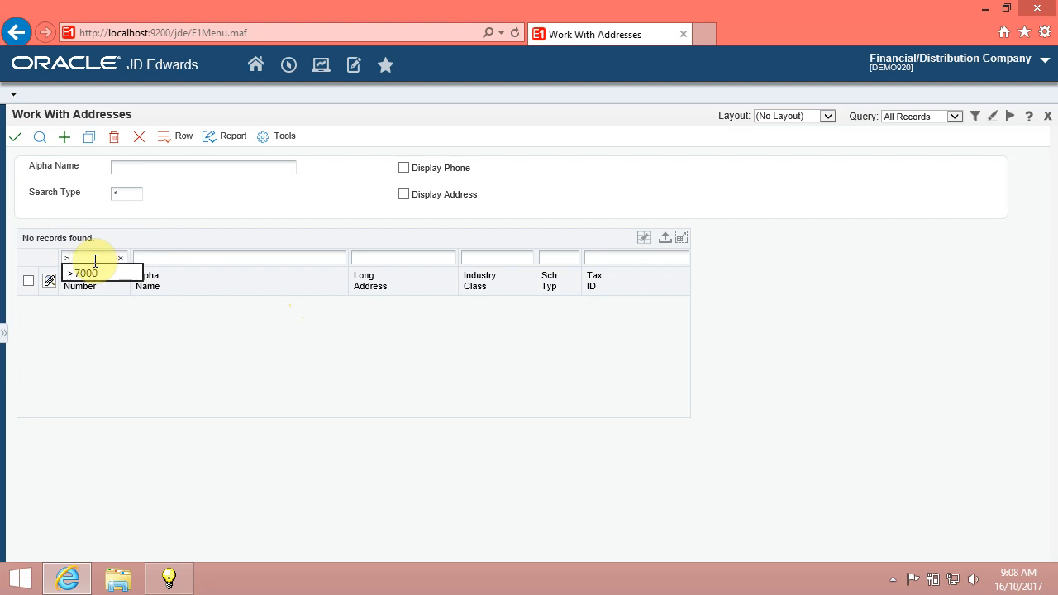
{"action": "type", "text": "700"}
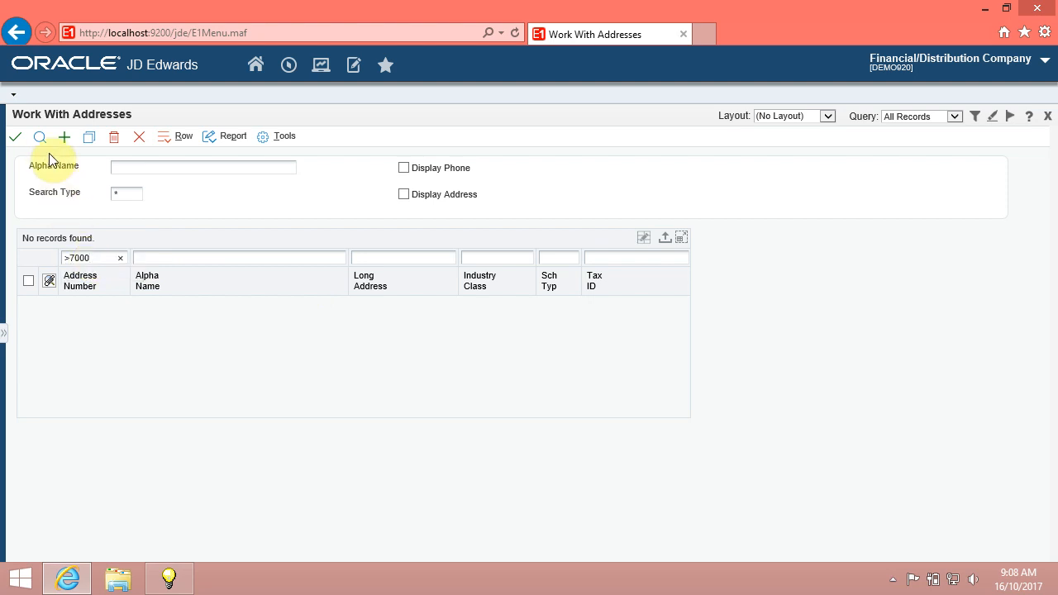
{"action": "left_click", "coordinate": [41, 137]}
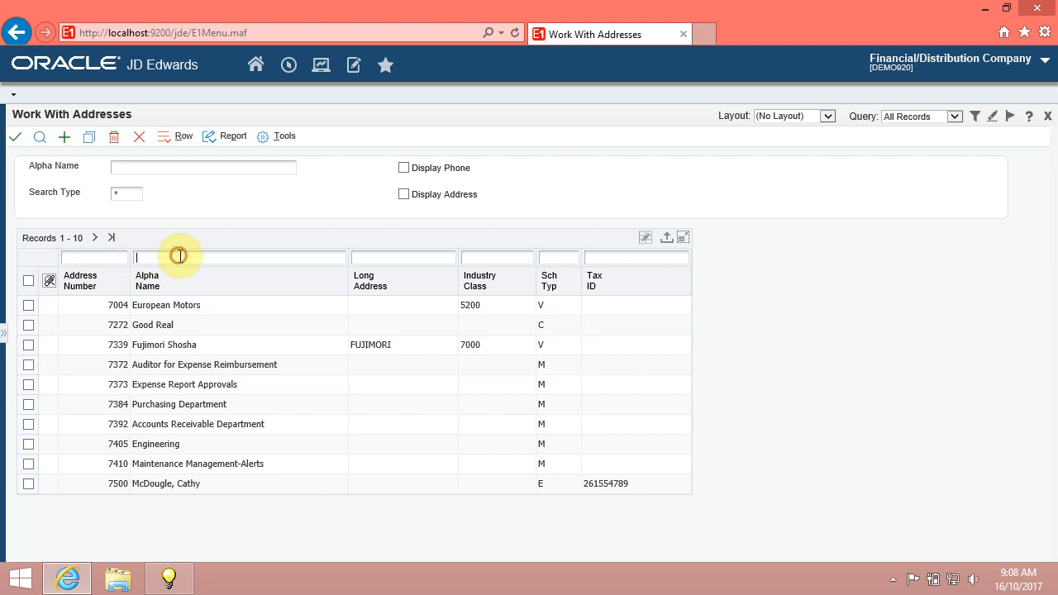
{"action": "mouse_move", "coordinate": [213, 263]}
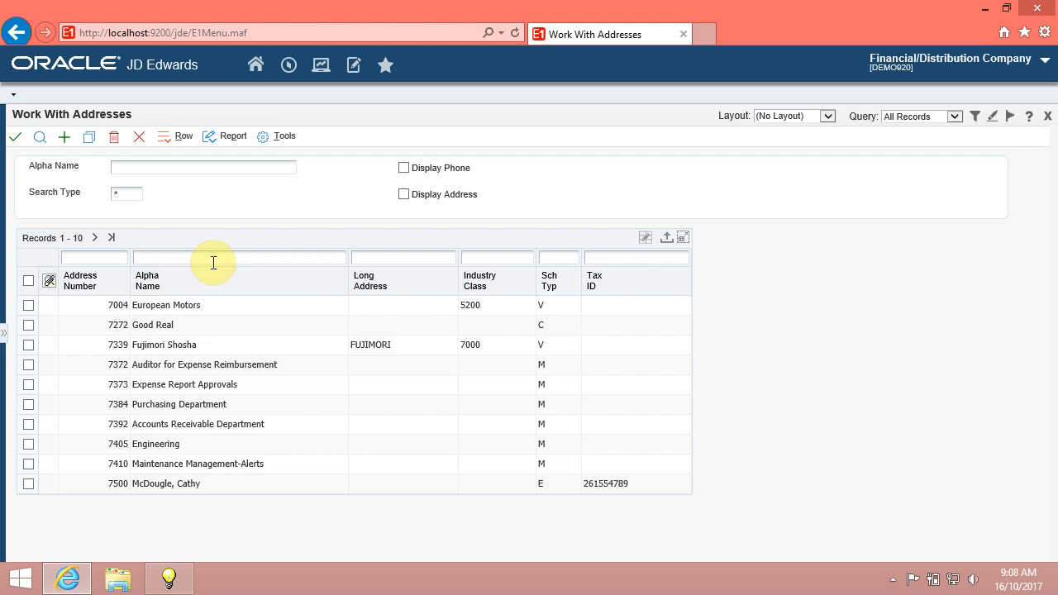
{"action": "mouse_move", "coordinate": [240, 257]}
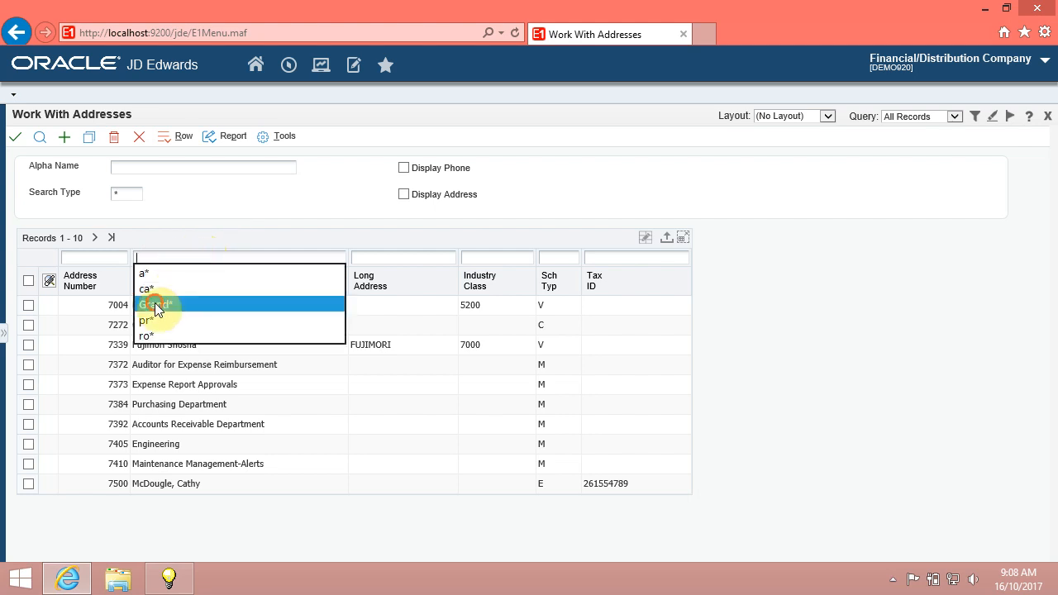
- Filter Alpha Name by Grand* and find the two Grand Station records
{"action": "left_click", "coordinate": [157, 305]}
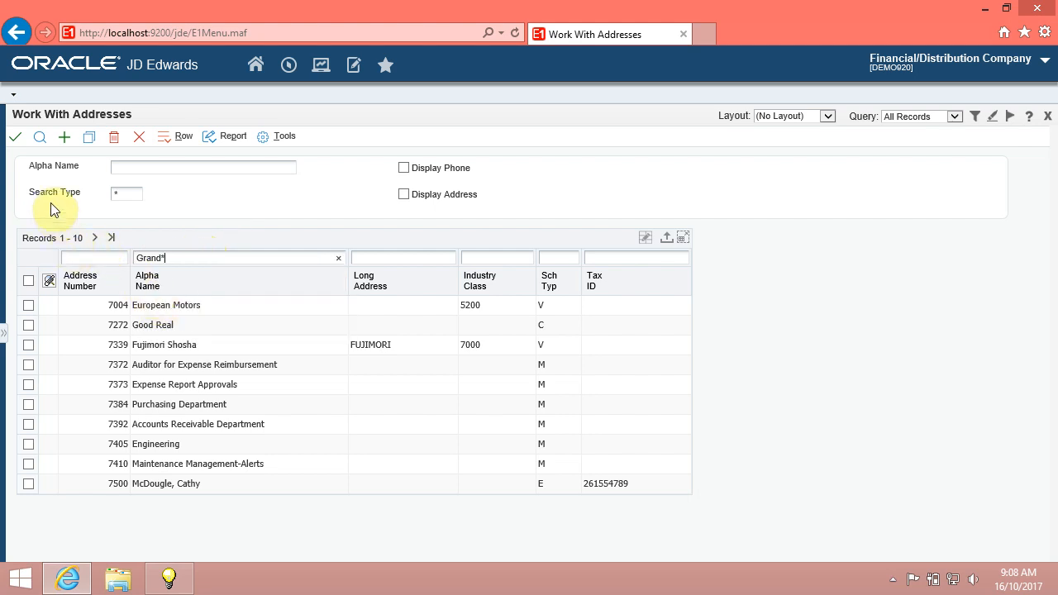
{"action": "left_click", "coordinate": [39, 137]}
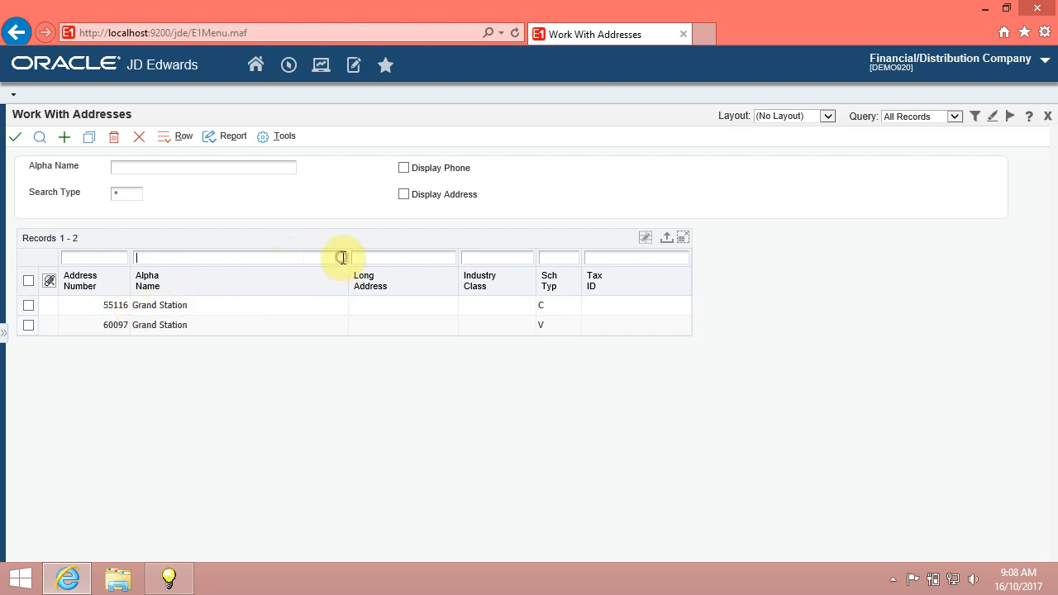
{"action": "mouse_move", "coordinate": [116, 257]}
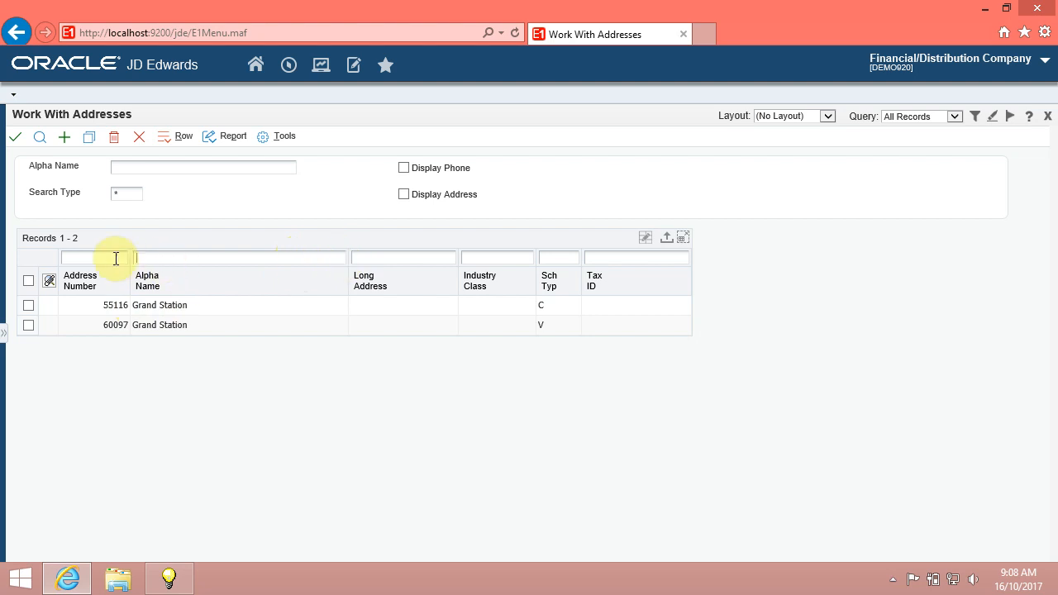
{"action": "mouse_move", "coordinate": [525, 272]}
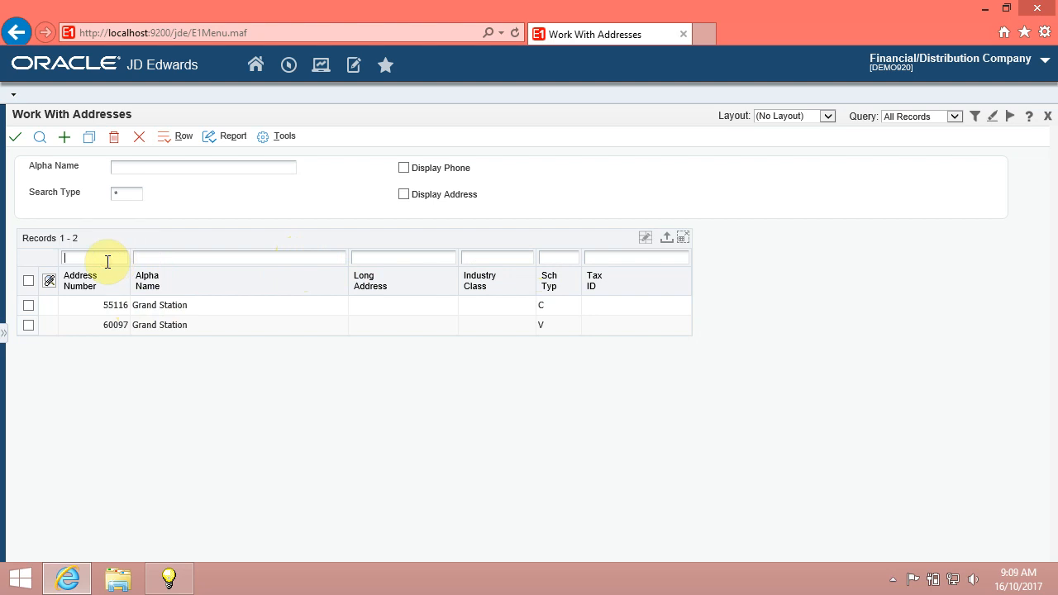
- Find search type V addresses with numbers >5000, then close Work With Addresses
{"action": "type", "text": ">7000"}
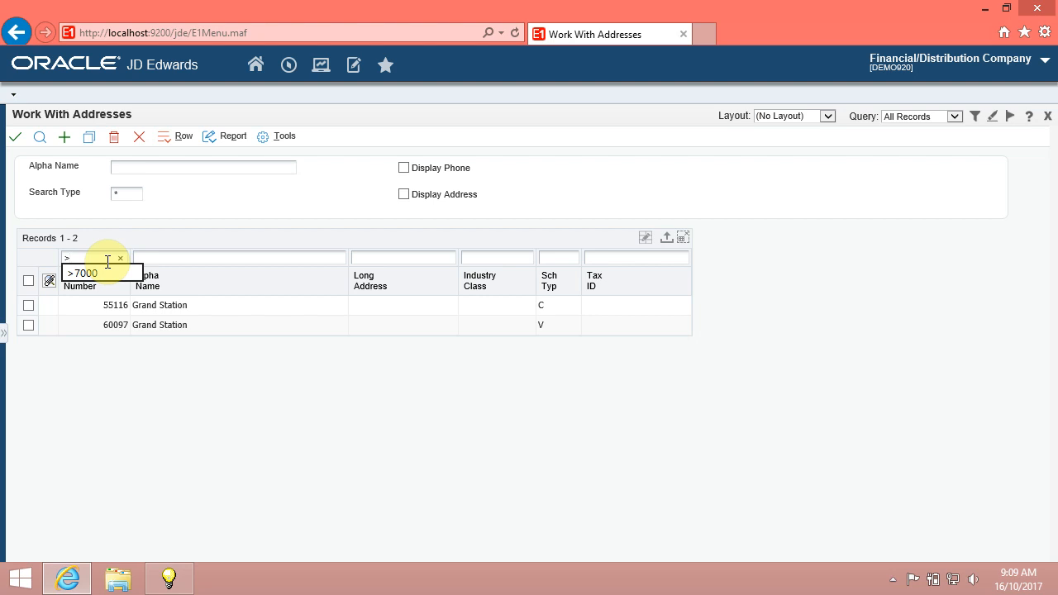
{"action": "type", "text": ">5000"}
{"action": "left_click", "coordinate": [558, 258]}
{"action": "type", "text": "v"}
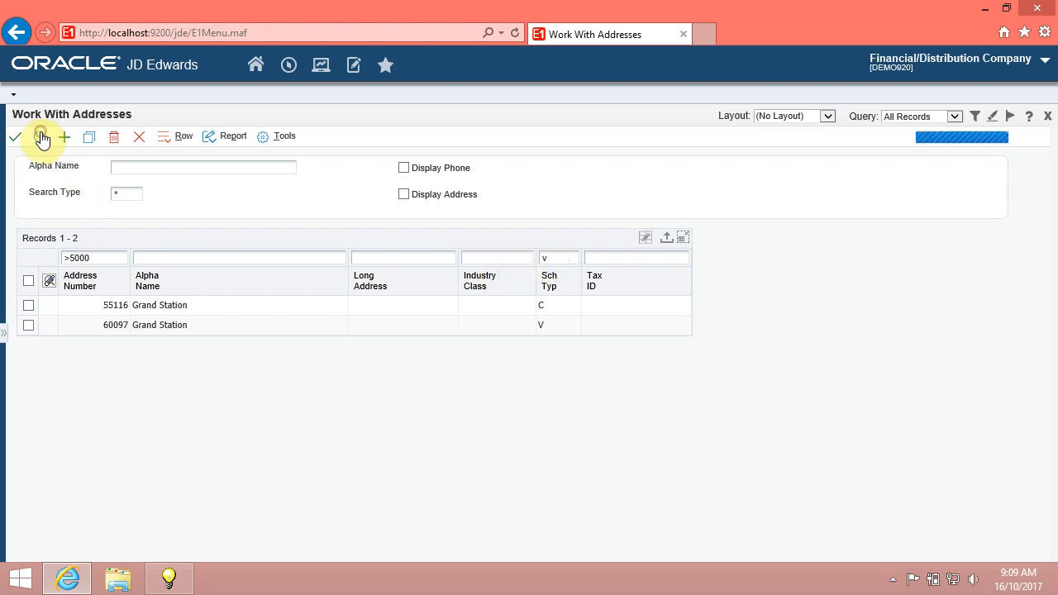
{"action": "left_click", "coordinate": [40, 136]}
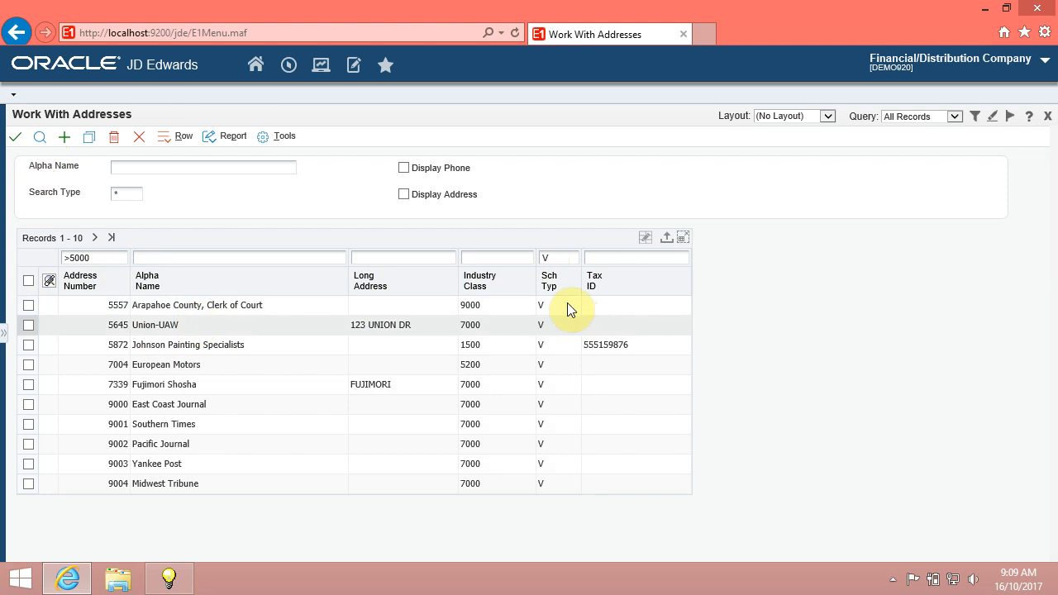
{"action": "mouse_move", "coordinate": [566, 448]}
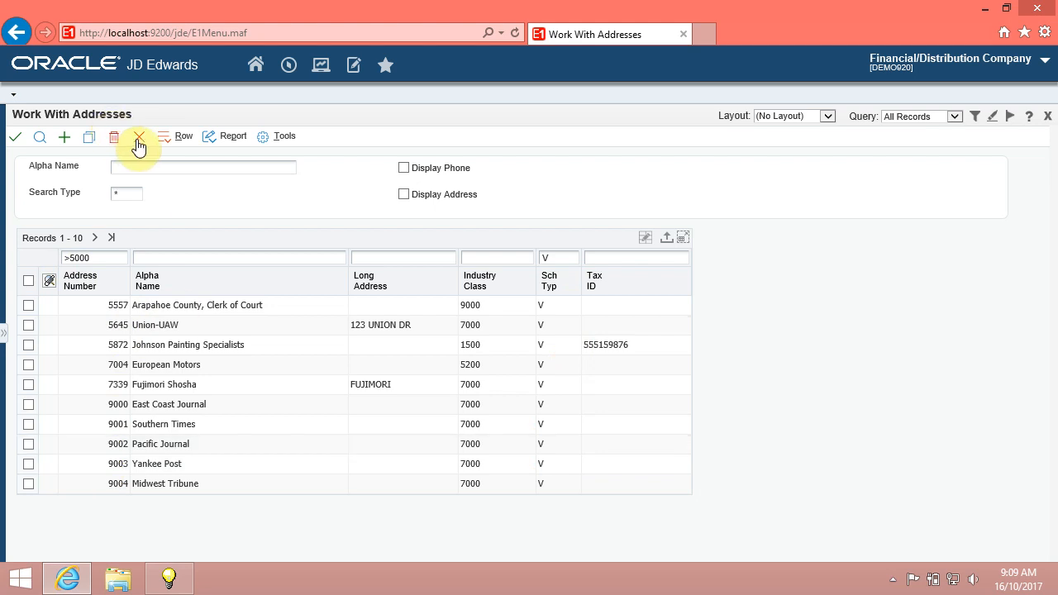
{"action": "left_click", "coordinate": [139, 138]}
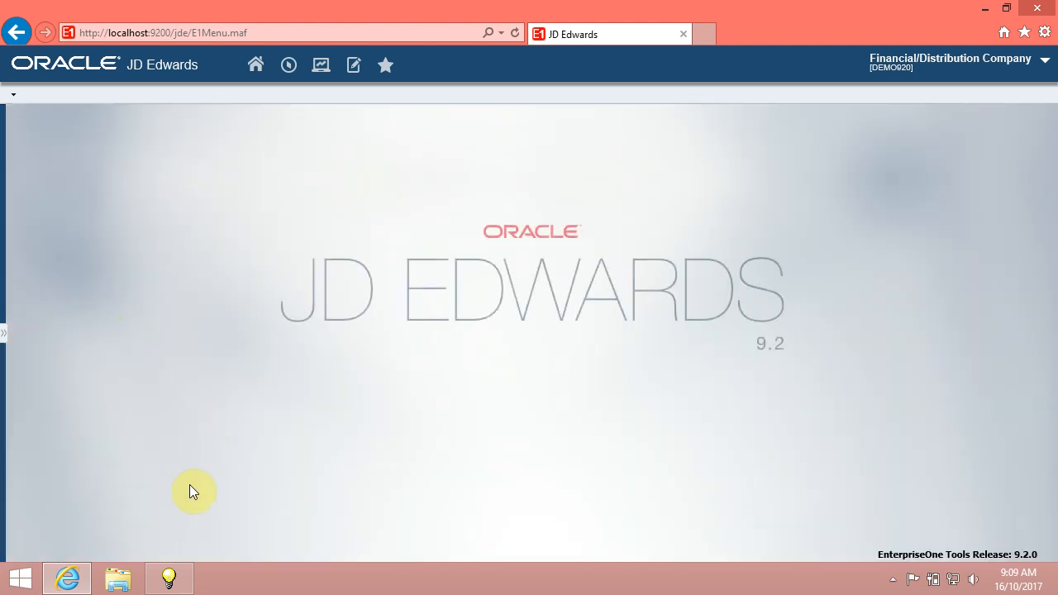